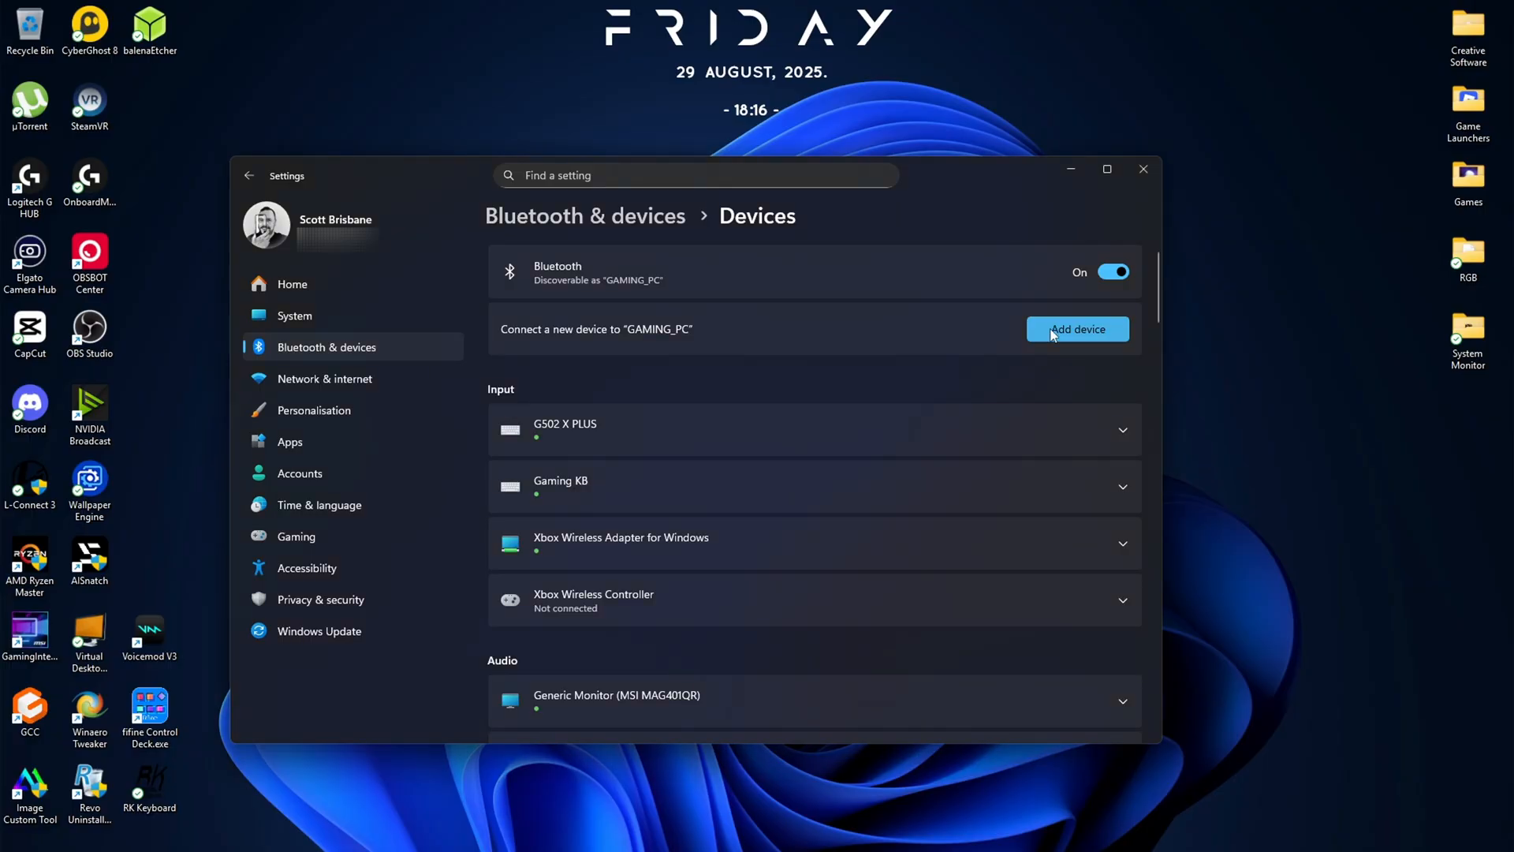
Add a Bluetooth device and pick RAPOO BT MOUSE from the discovered list to pair it.
left_click(1077, 330)
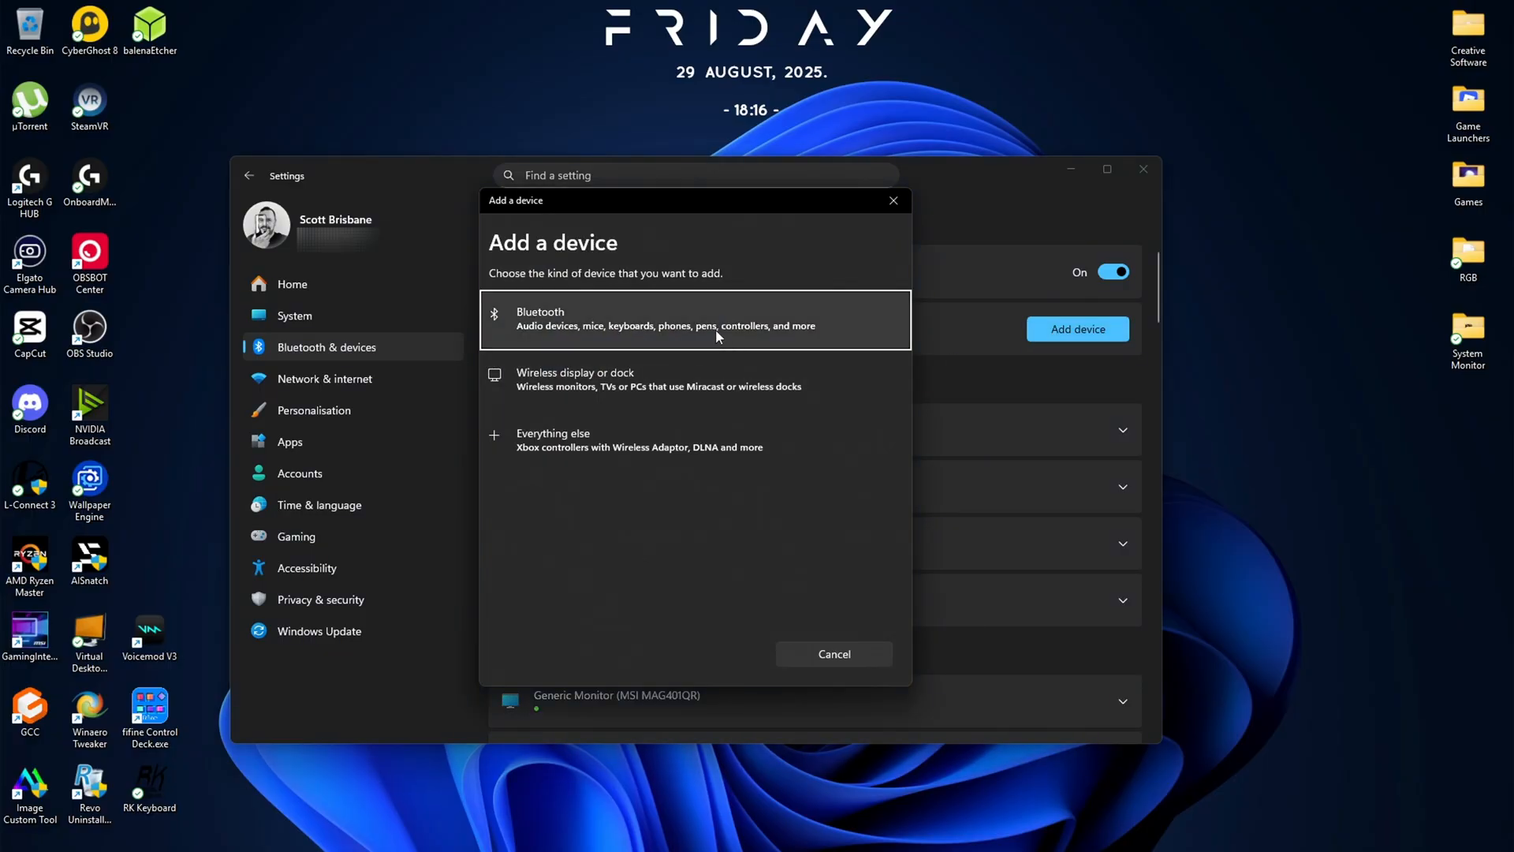
left_click(695, 318)
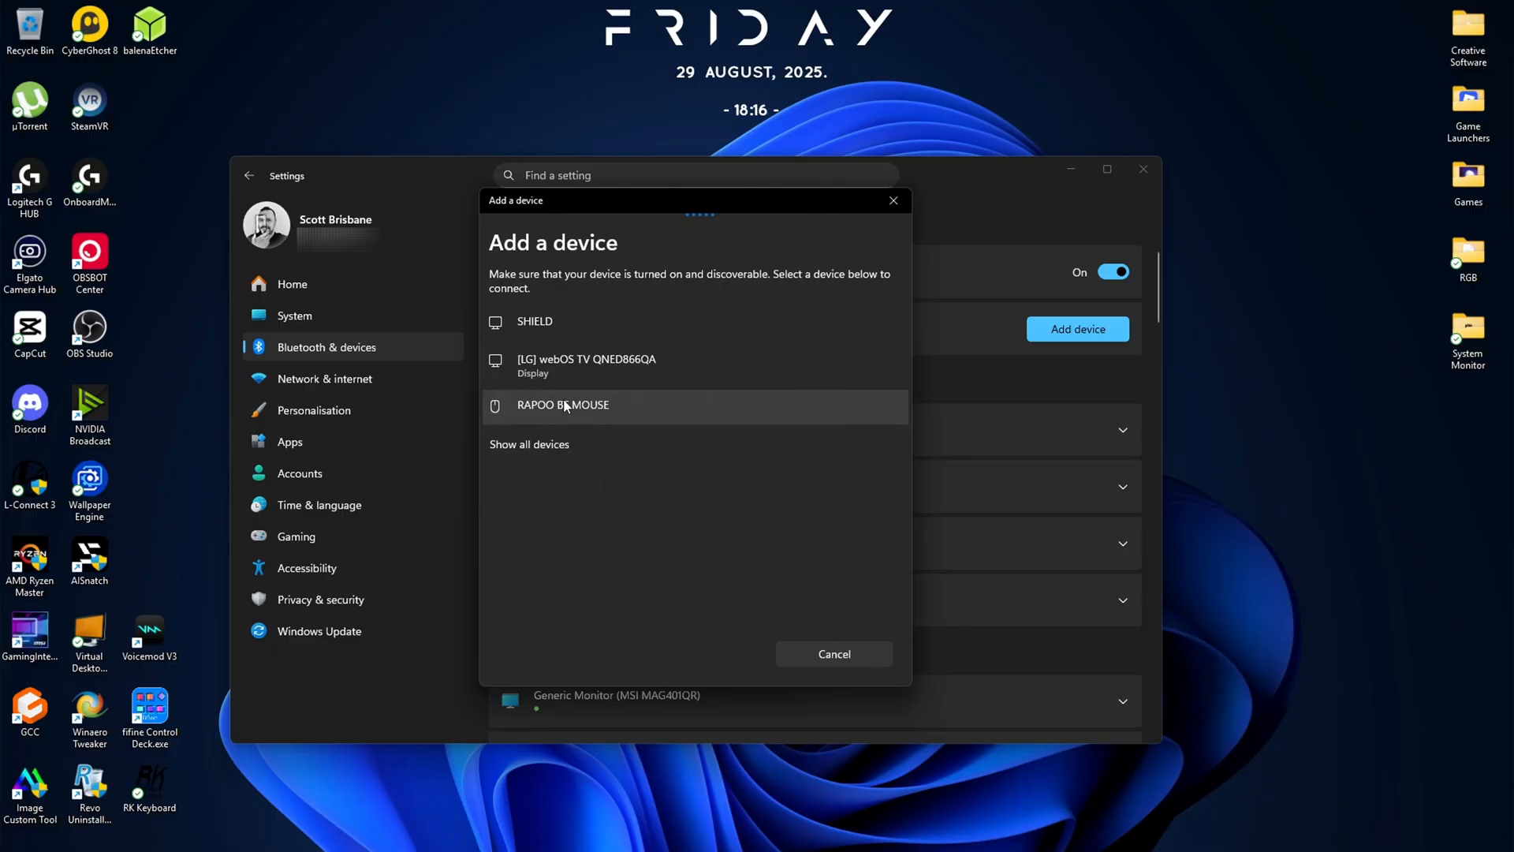
mouse_move(657, 537)
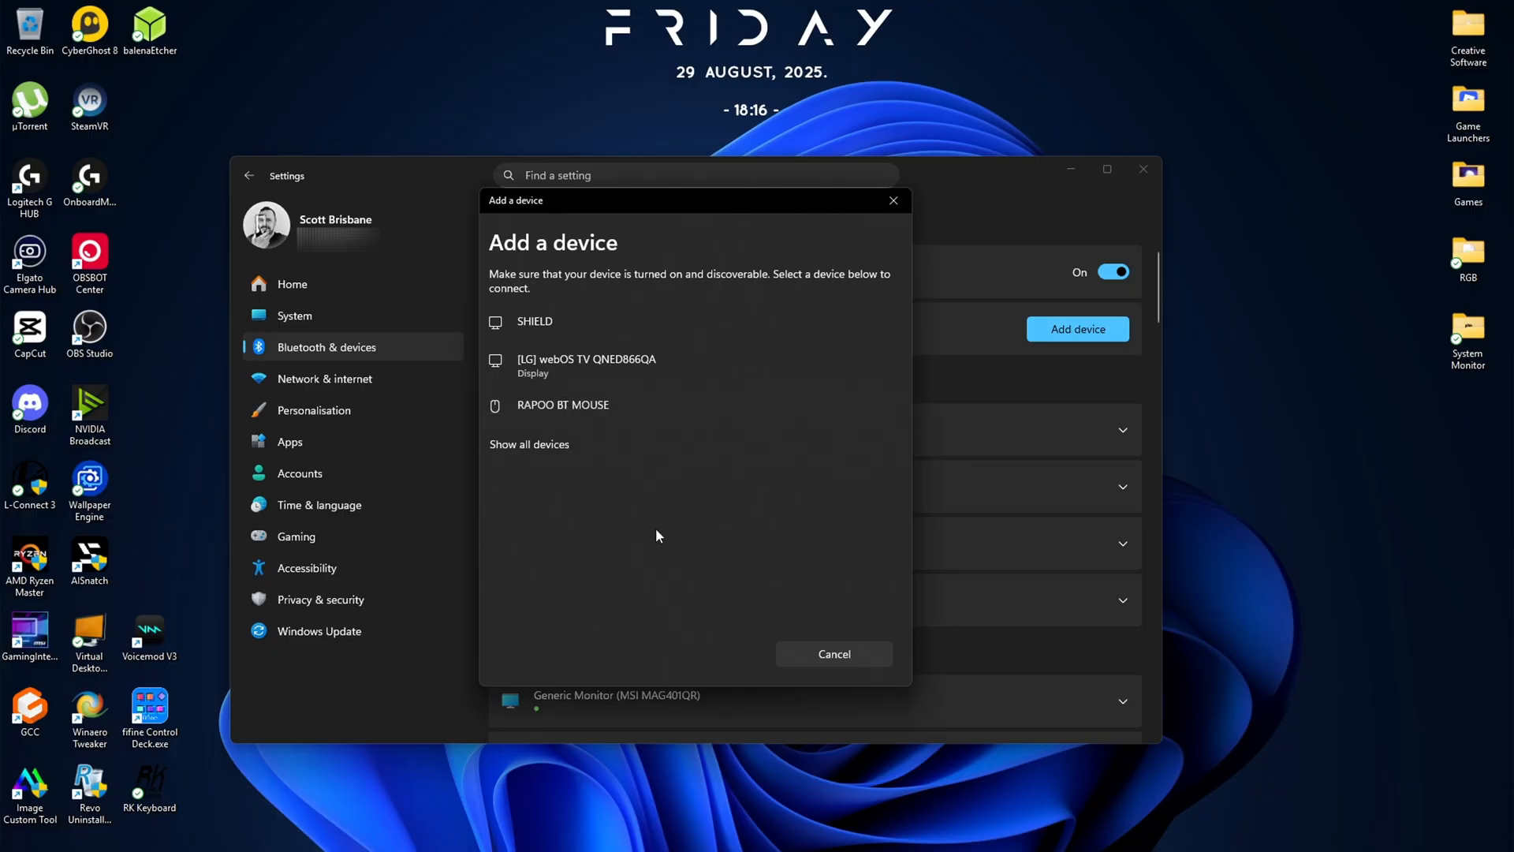
left_click(833, 653)
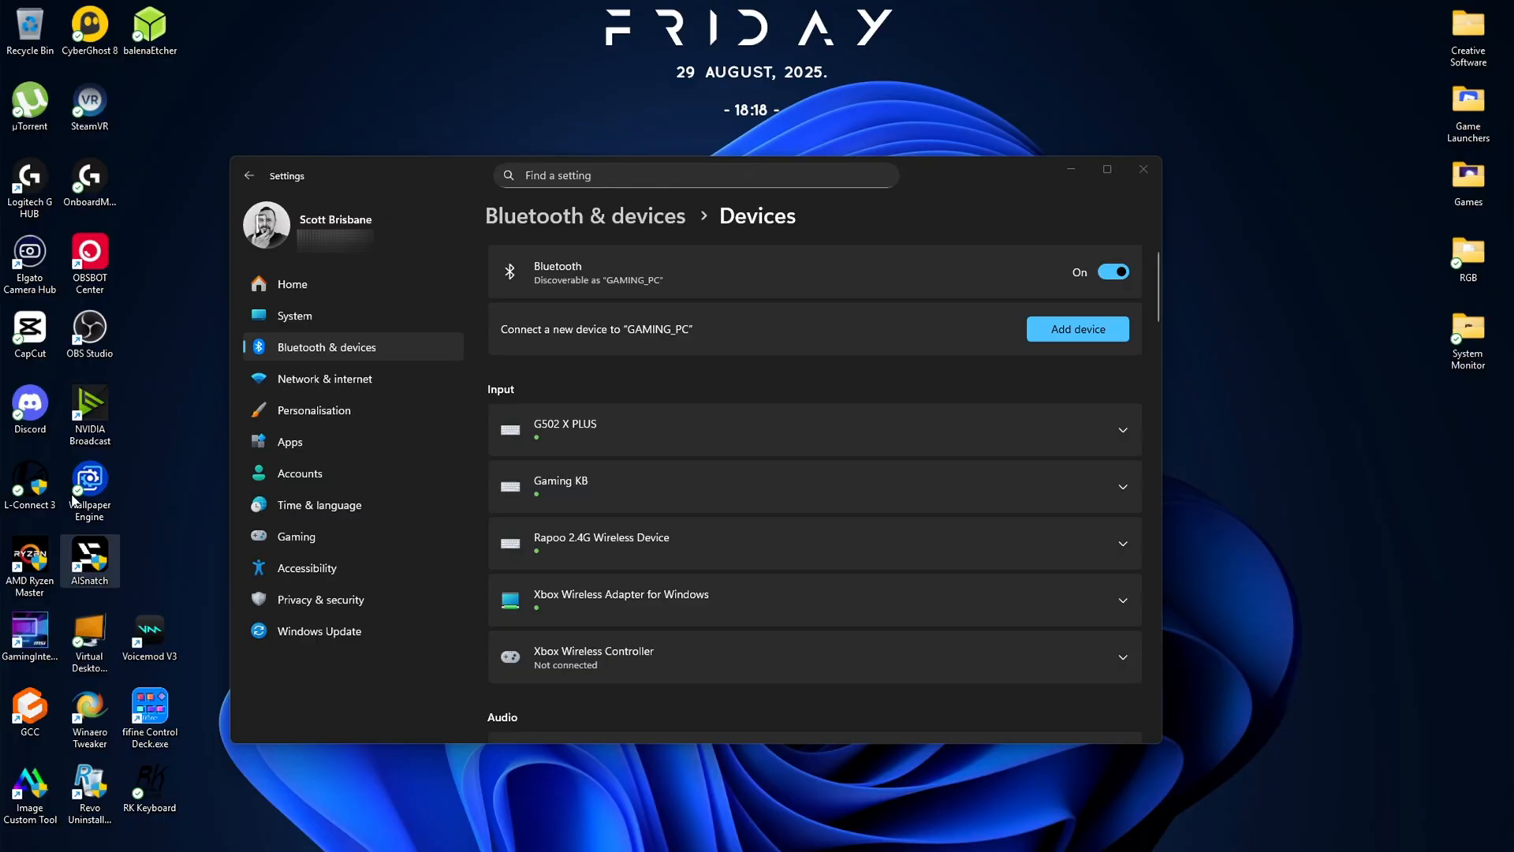
Start another Bluetooth device scan so RAPOO Keyboard-1 appears among discoverable devices.
left_click(1077, 330)
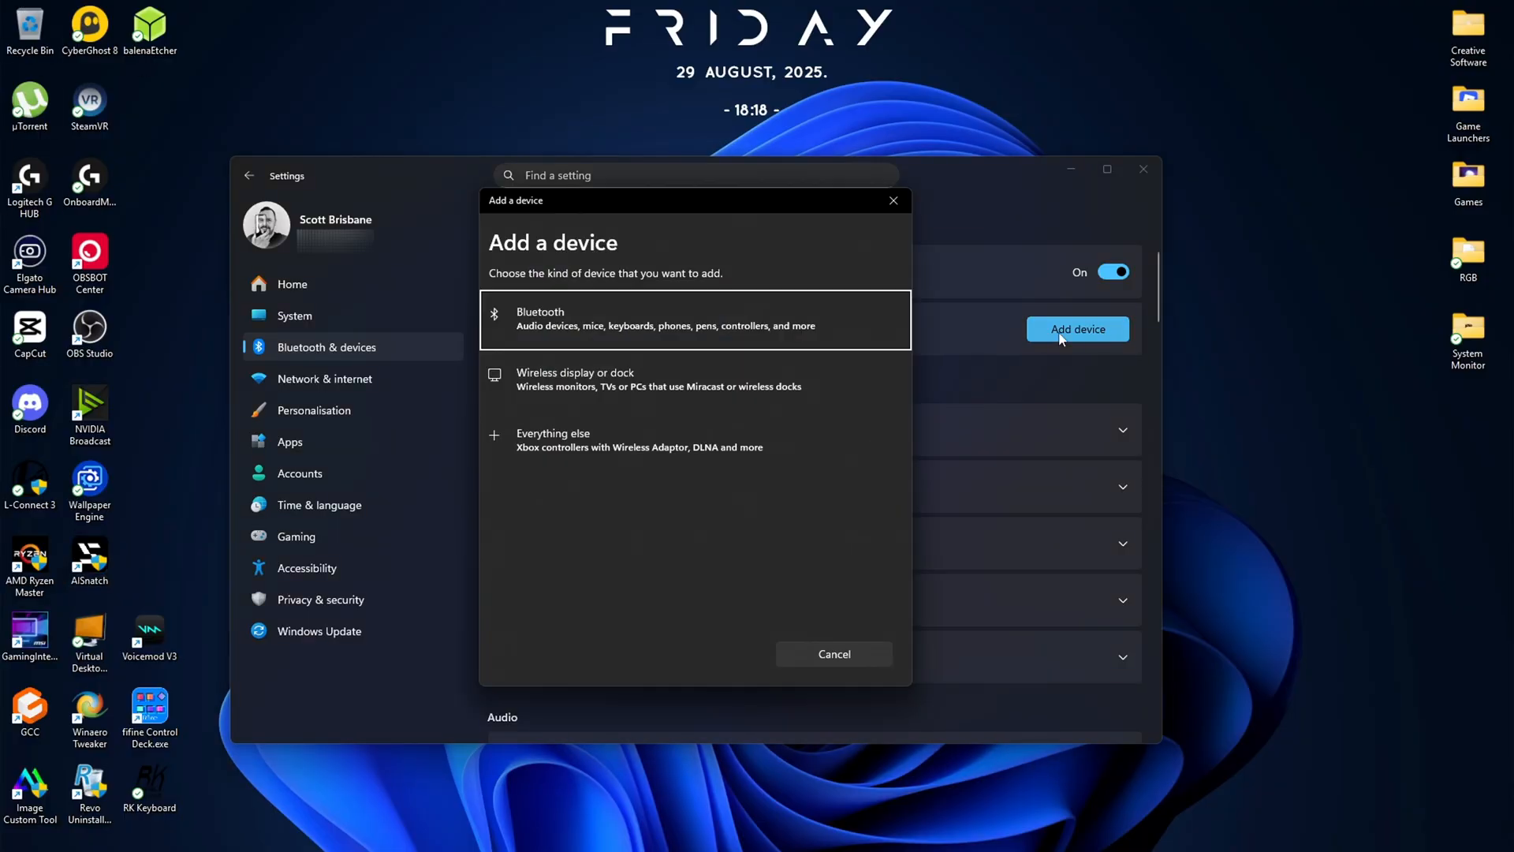
left_click(695, 319)
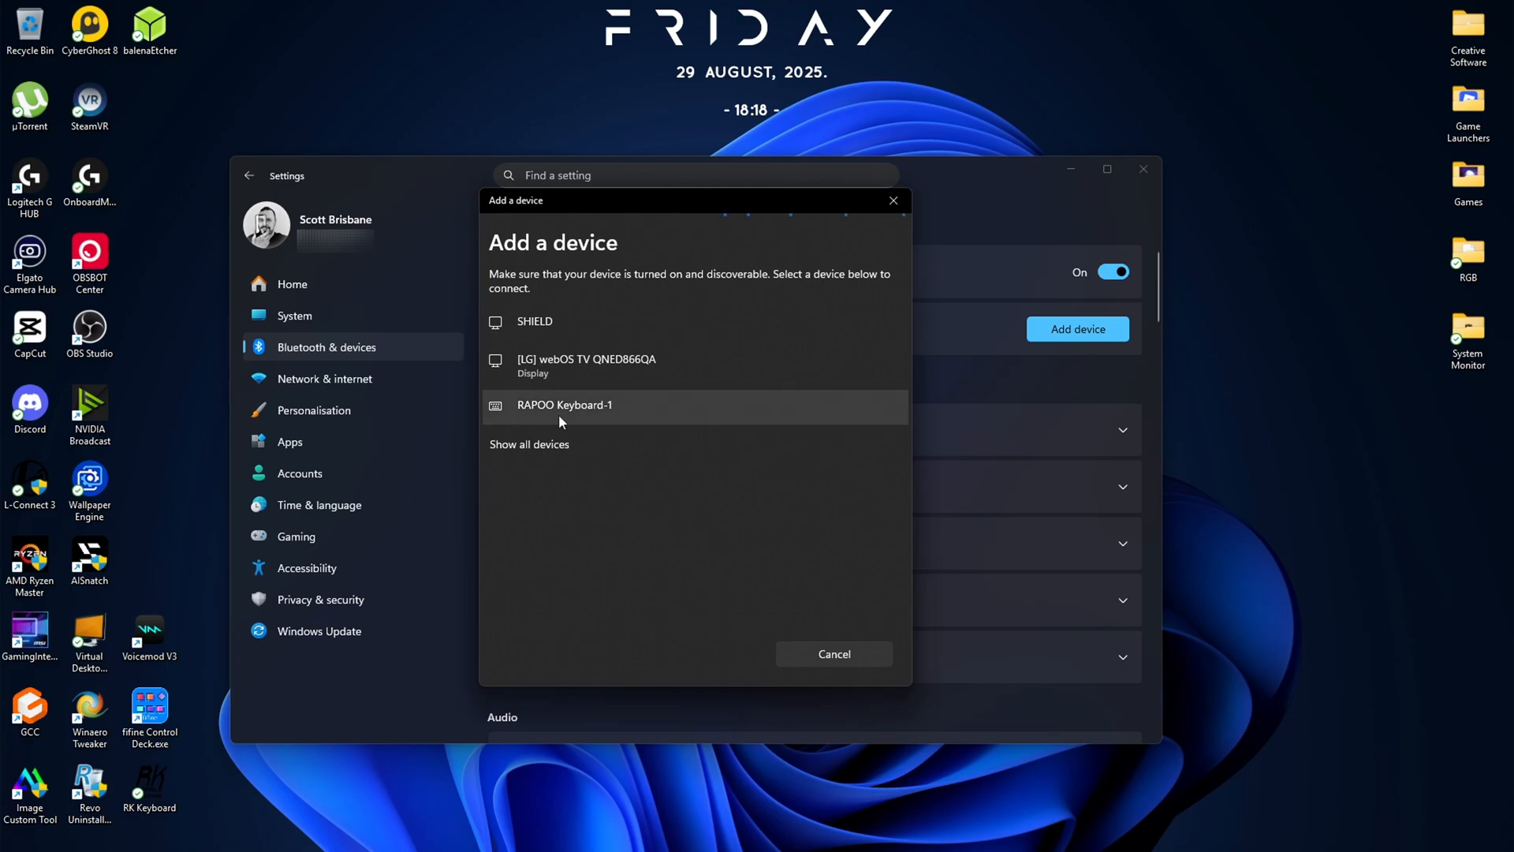
mouse_move(577, 421)
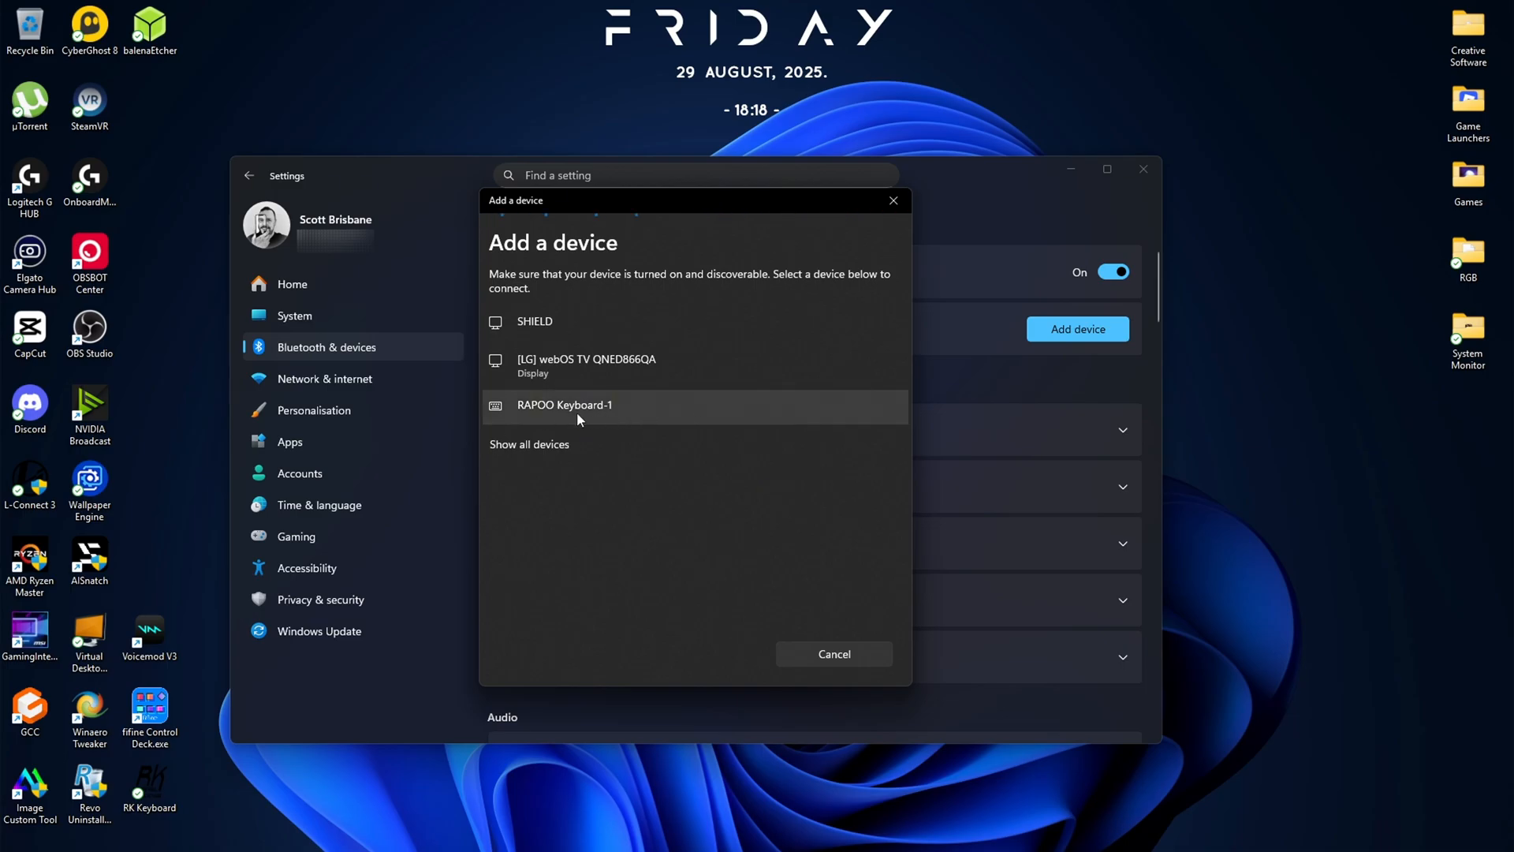
mouse_move(861, 756)
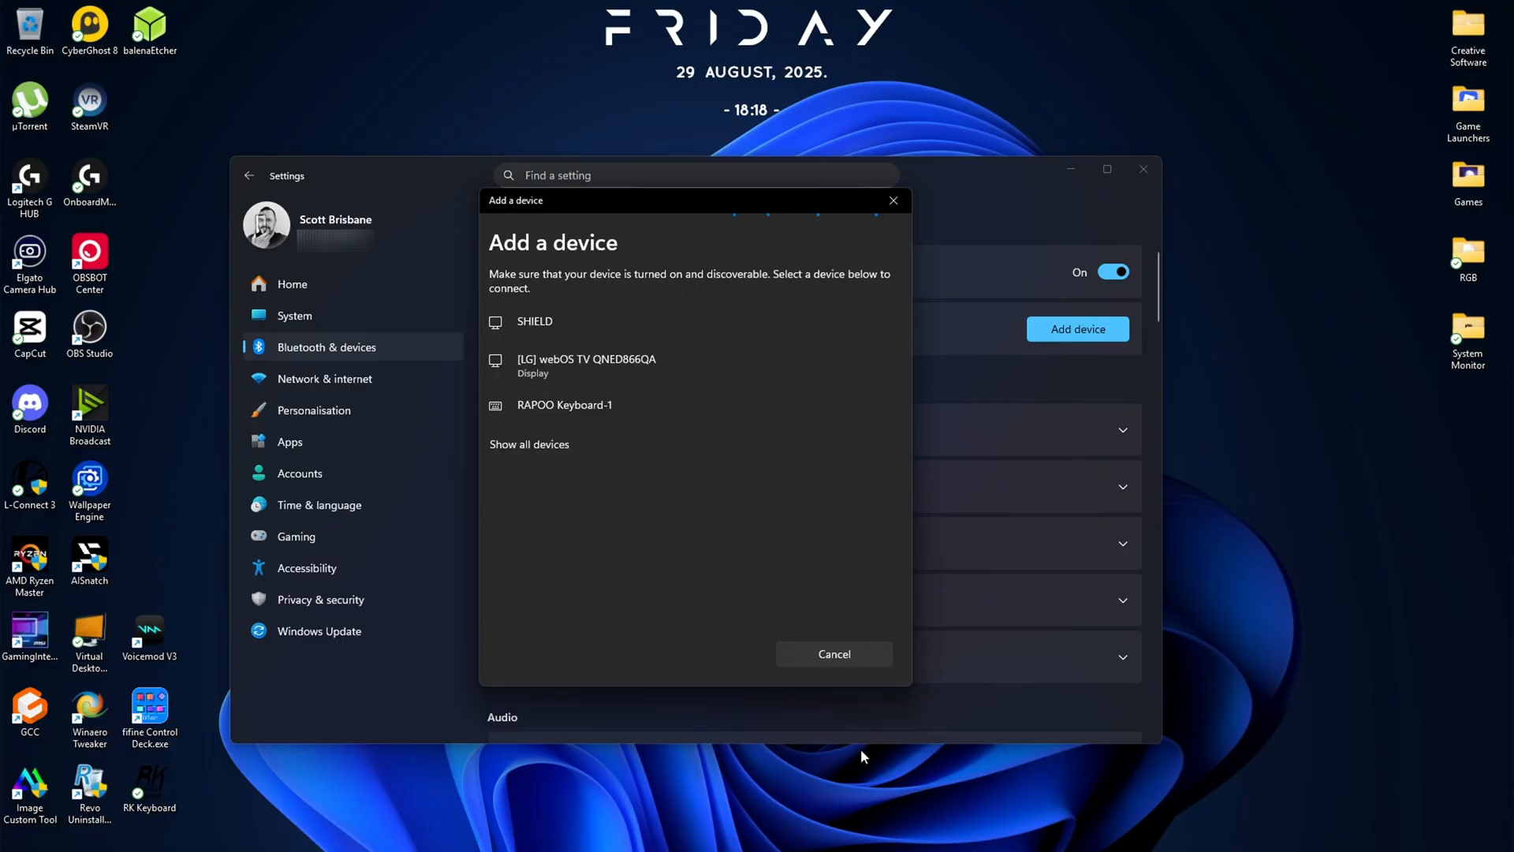